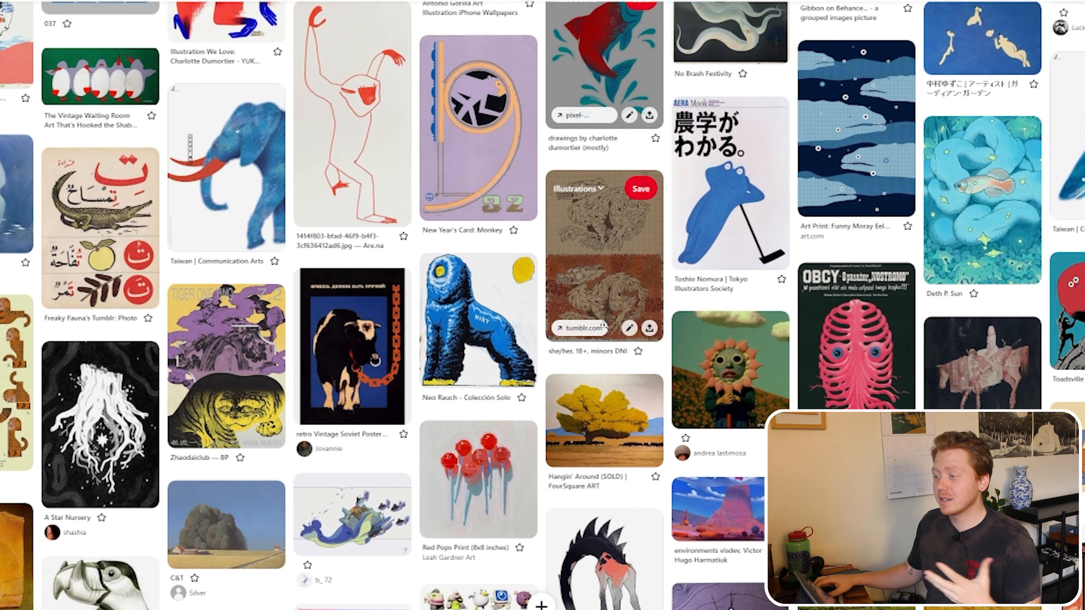
pyautogui.scroll(-3)
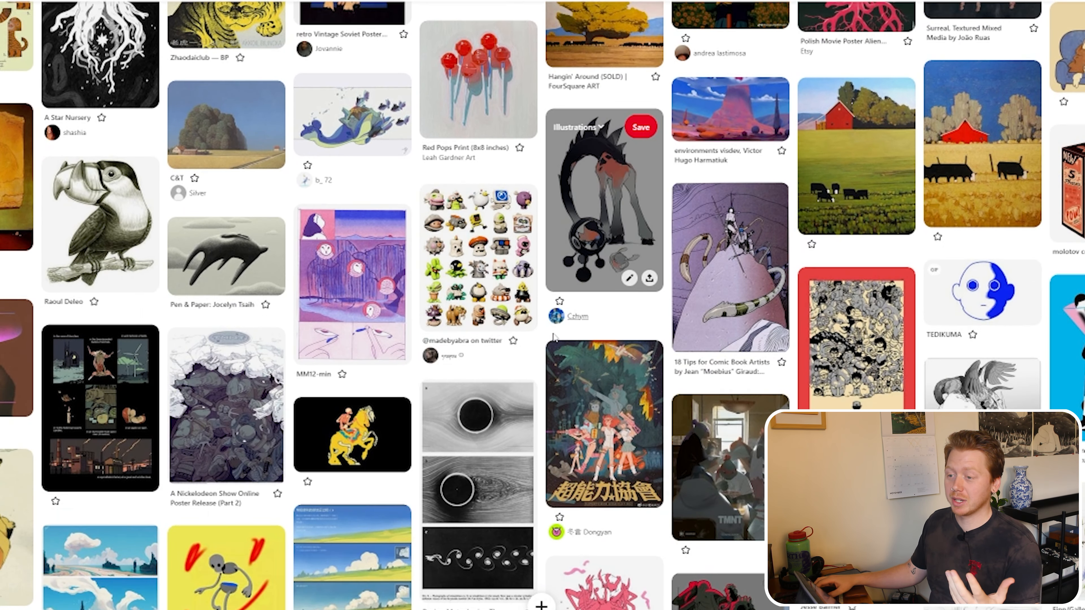
pyautogui.scroll(-3)
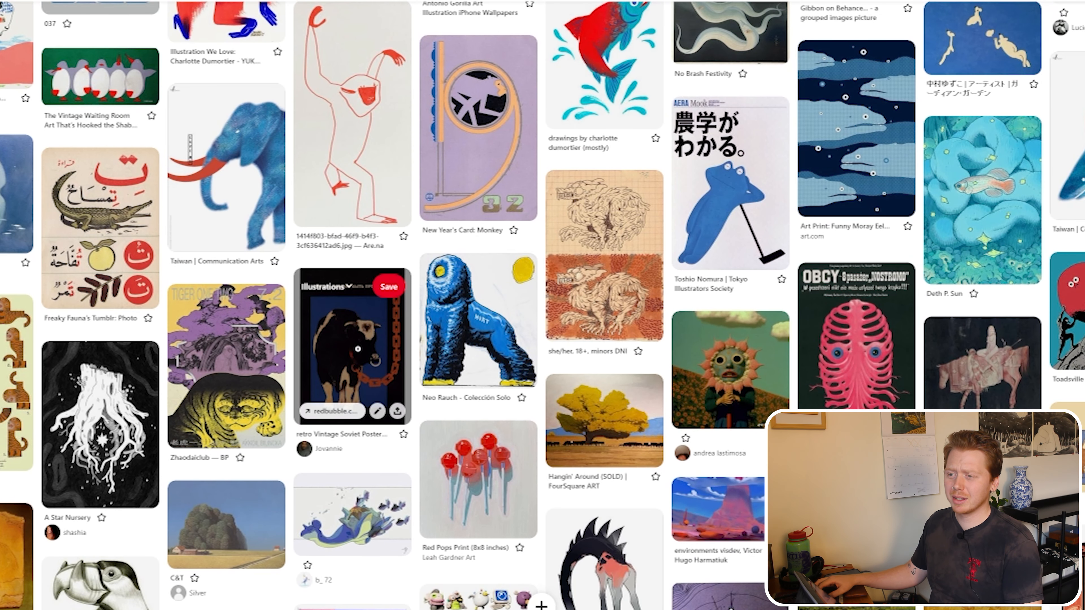
pyautogui.click(339, 346)
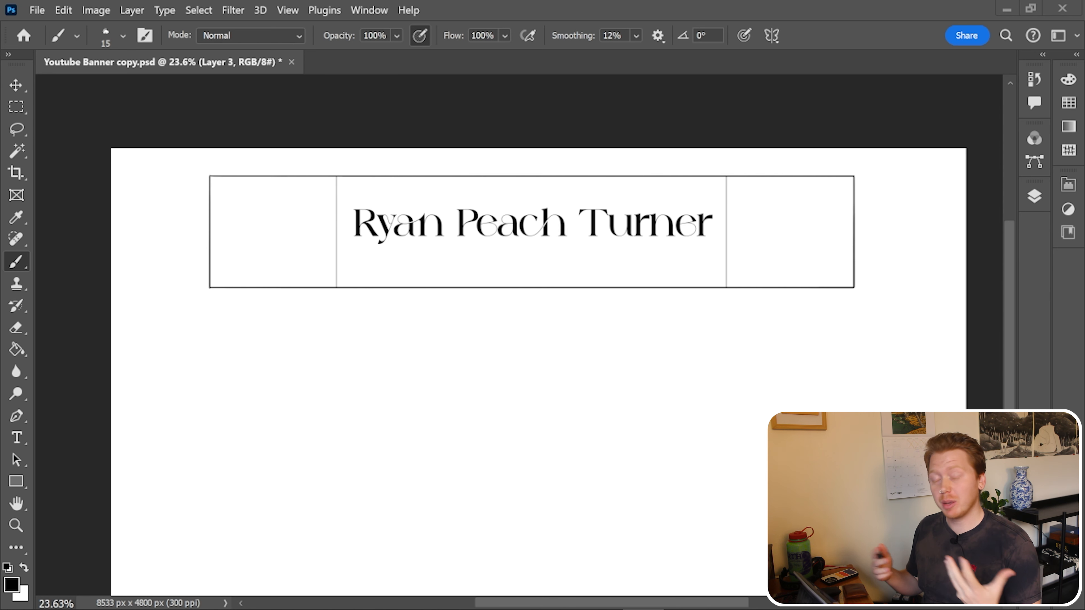
pyautogui.moveTo(319, 266)
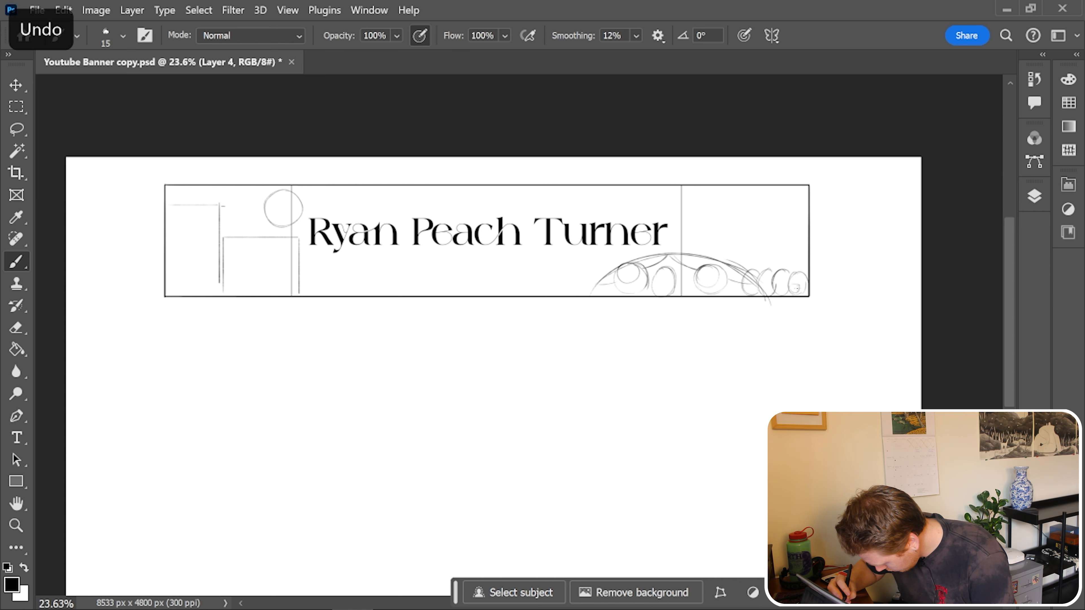
pyautogui.moveTo(484, 284); pyautogui.dragTo(601, 280)
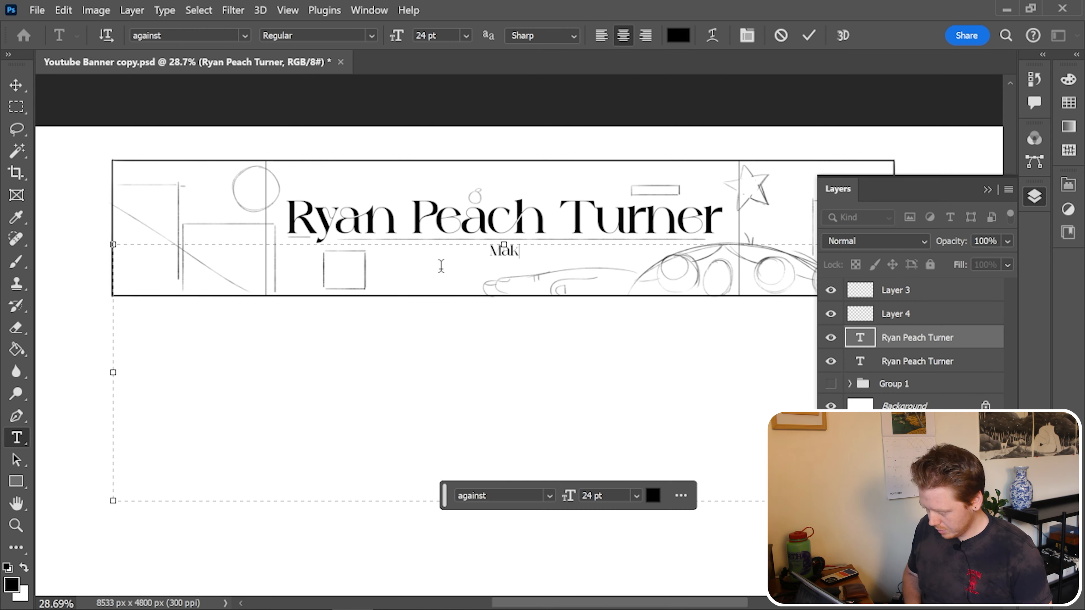
# Add the 'Making Art Having Fun' tagline and adjust a piece of the sketch
pyautogui.write('Making Art Having Fun')
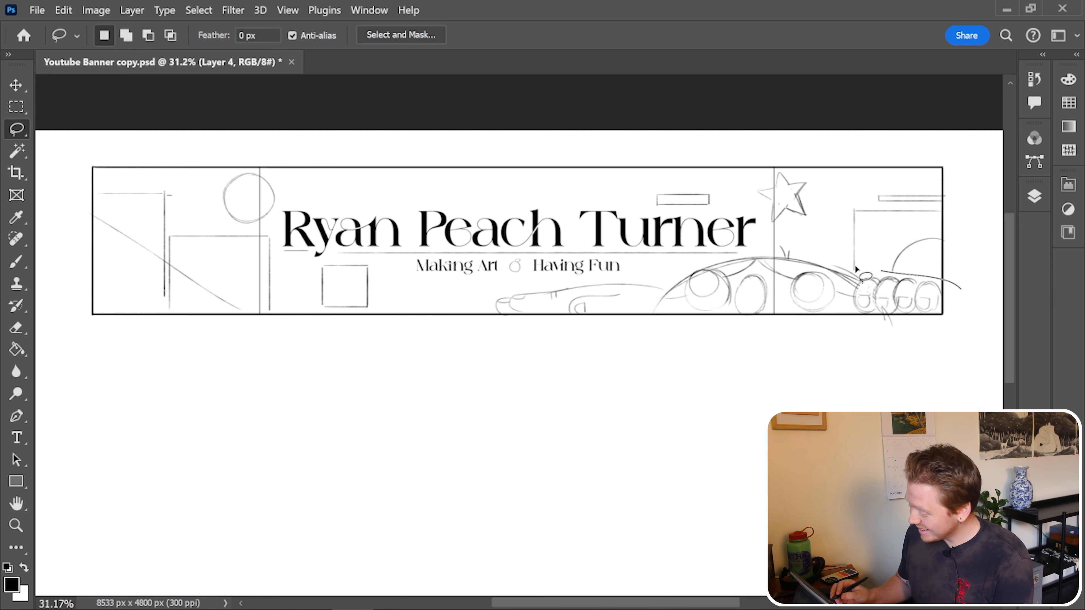
pyautogui.moveTo(858, 273); pyautogui.dragTo(979, 333)
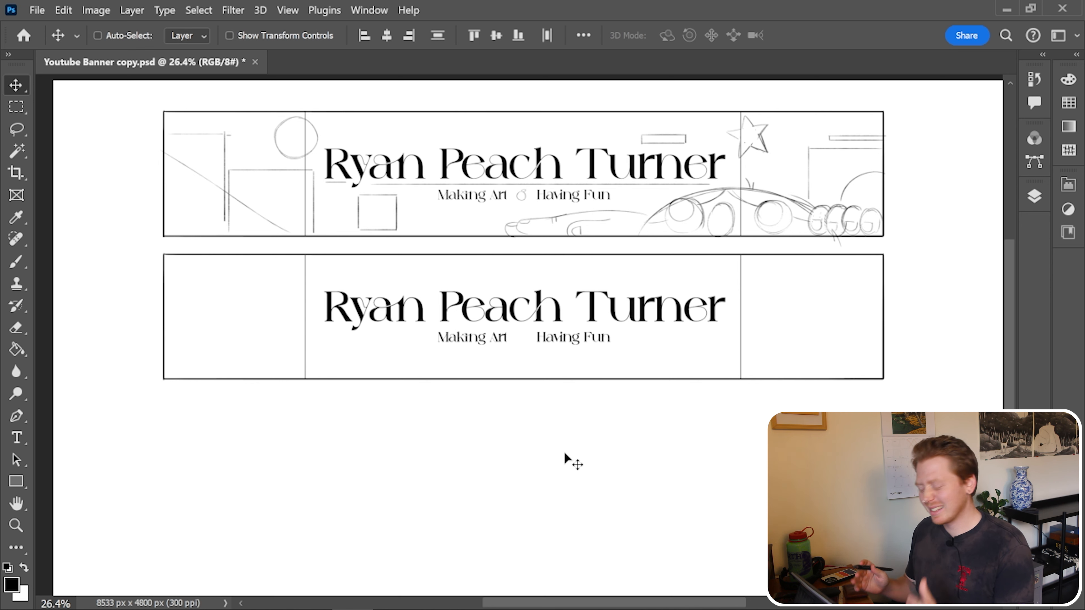
pyautogui.moveTo(723, 490)
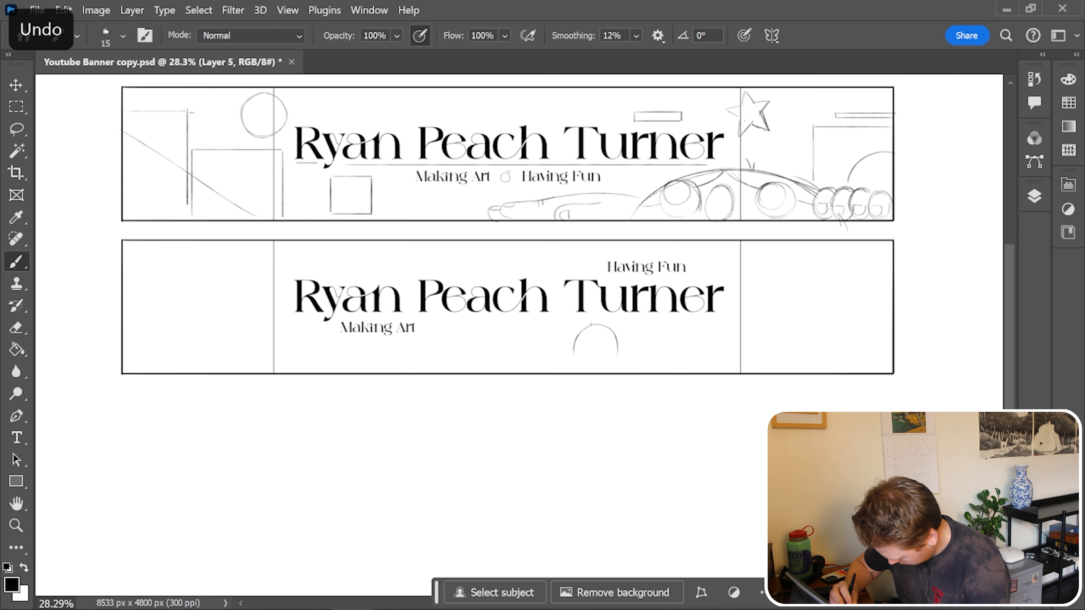
# Sketch shapes, a character and flowers into the second banner layout
pyautogui.moveTo(591, 318); pyautogui.dragTo(598, 367)
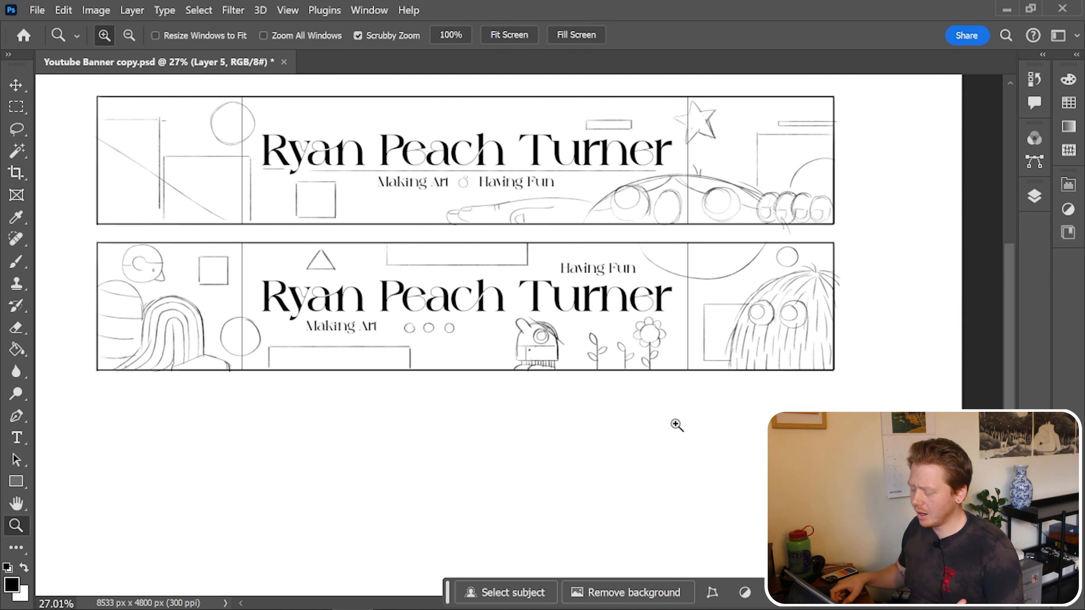
# Sketch creatures and shapes along the bottom edge of the third layout
pyautogui.click(17, 129)
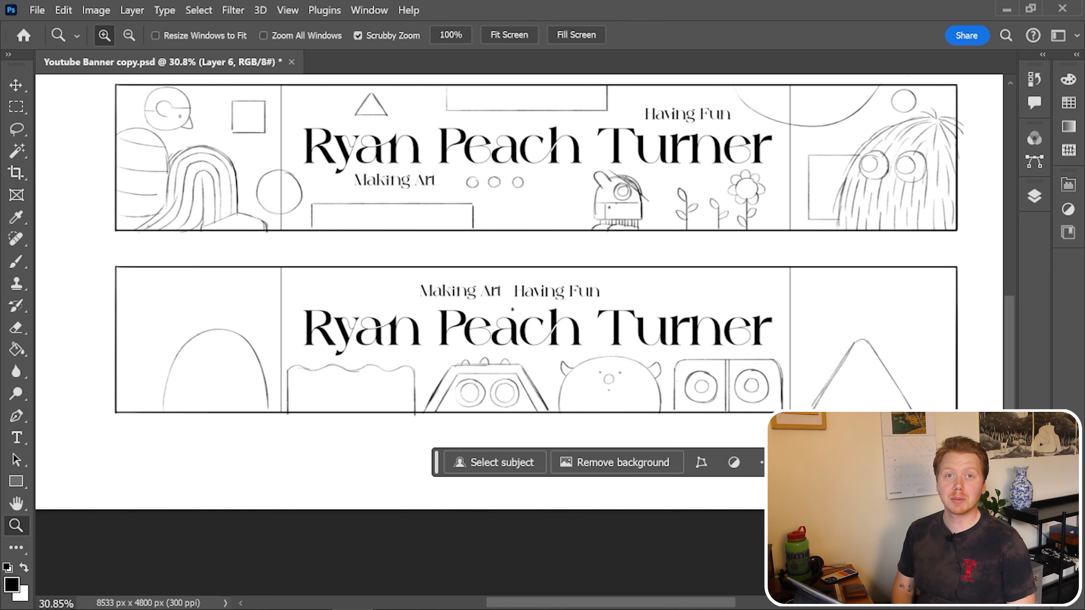
# Draw a face, flower, circles and leaves on Layer 7, undoing a bad stroke
pyautogui.click(17, 84)
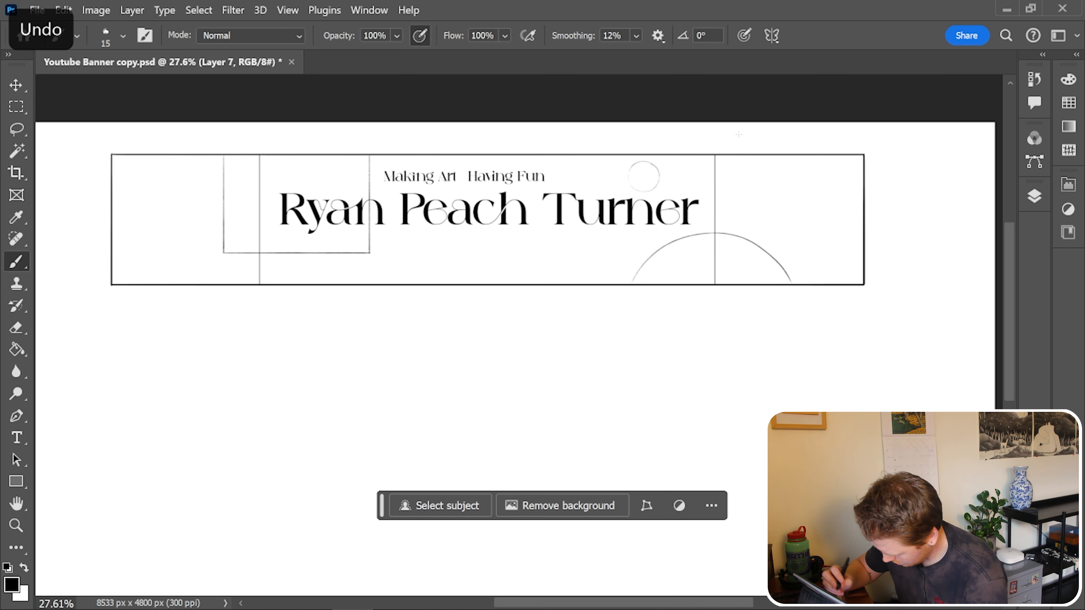
pyautogui.press('shift')
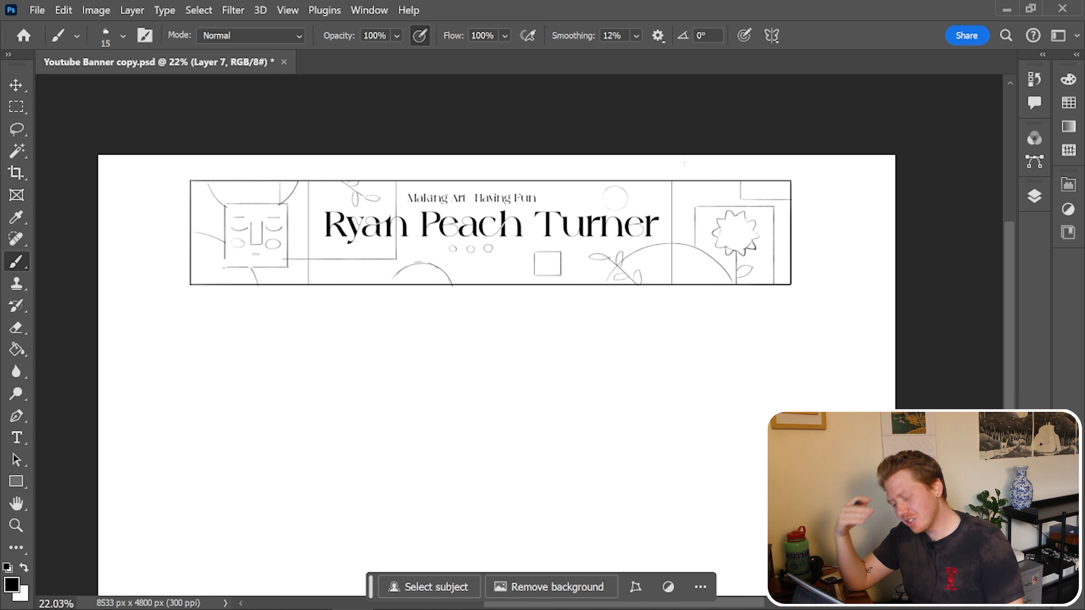
# Freehand-select sketch pieces to rearrange for the fifth layout with hand and flower
pyautogui.click(16, 130)
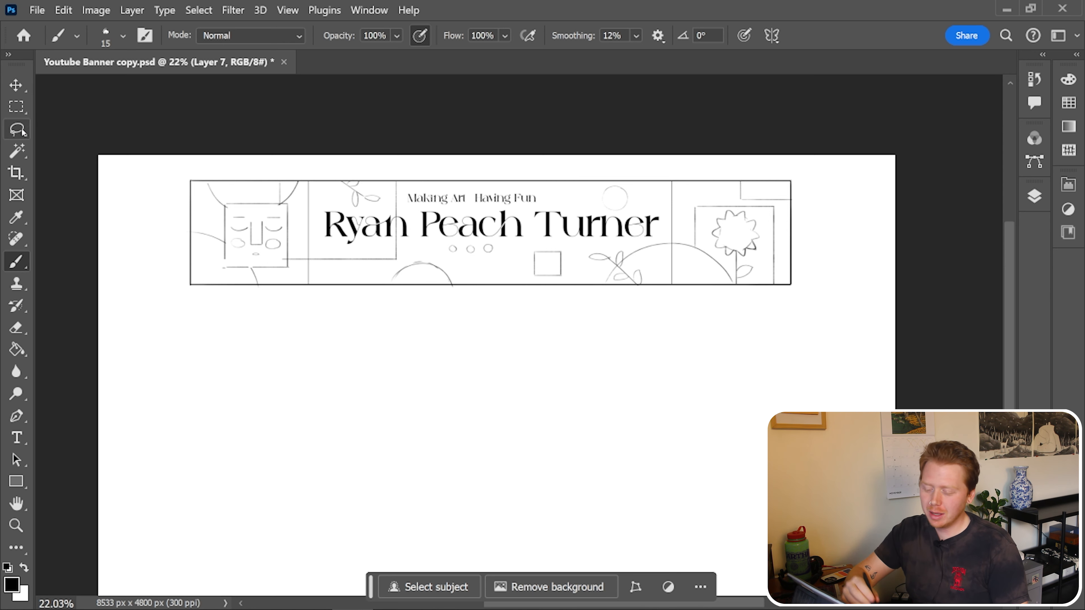
pyautogui.click(17, 130)
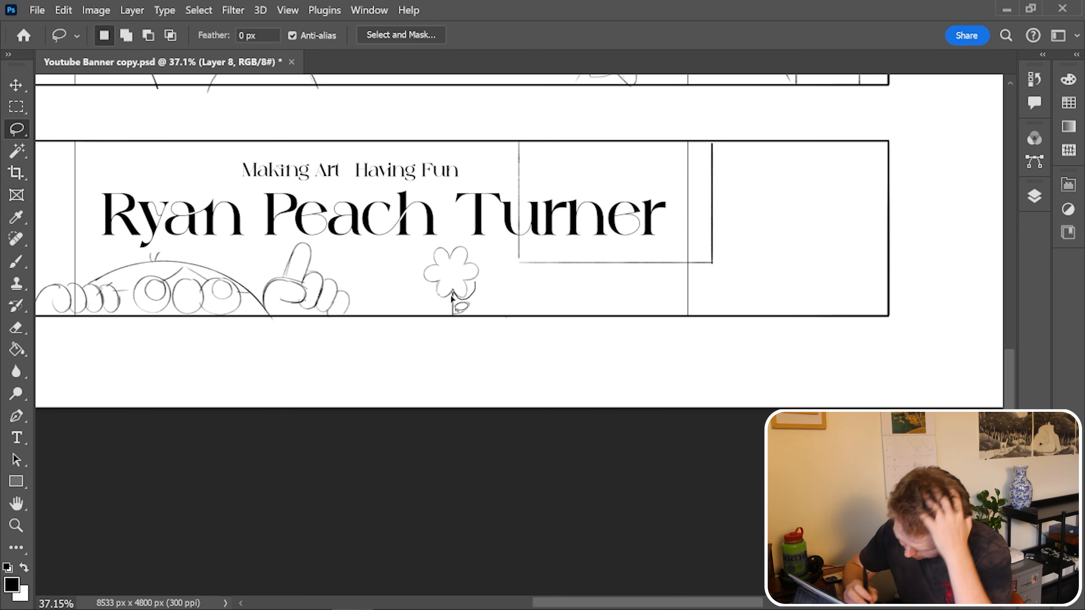
# Add a scalloped sun, dots and leaves and move the tagline below the name
pyautogui.click(15, 262)
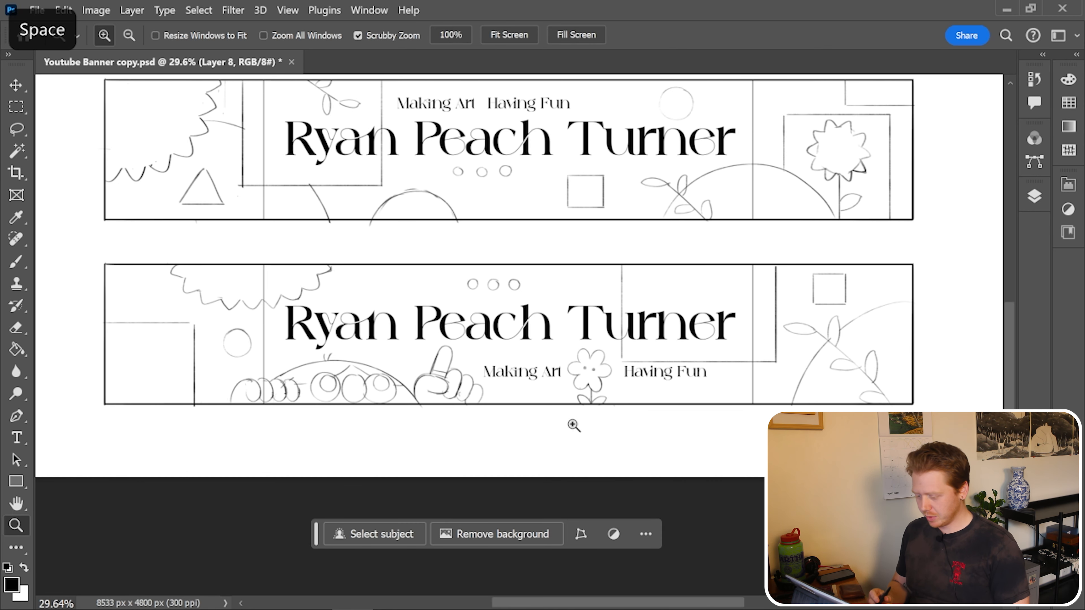
pyautogui.moveTo(89, 265); pyautogui.dragTo(927, 422)
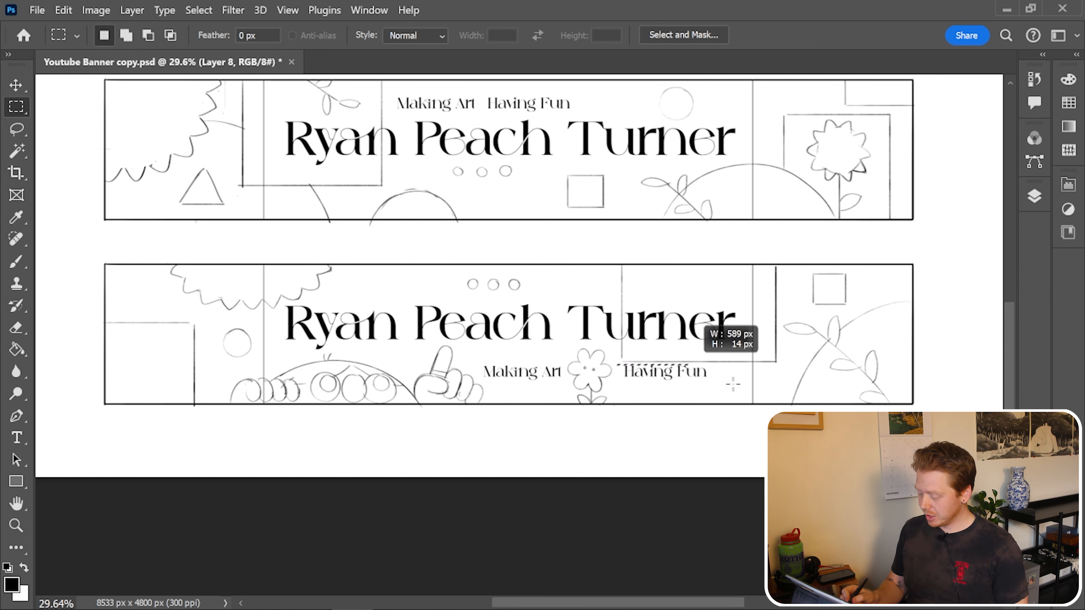
pyautogui.moveTo(622, 361); pyautogui.dragTo(733, 385)
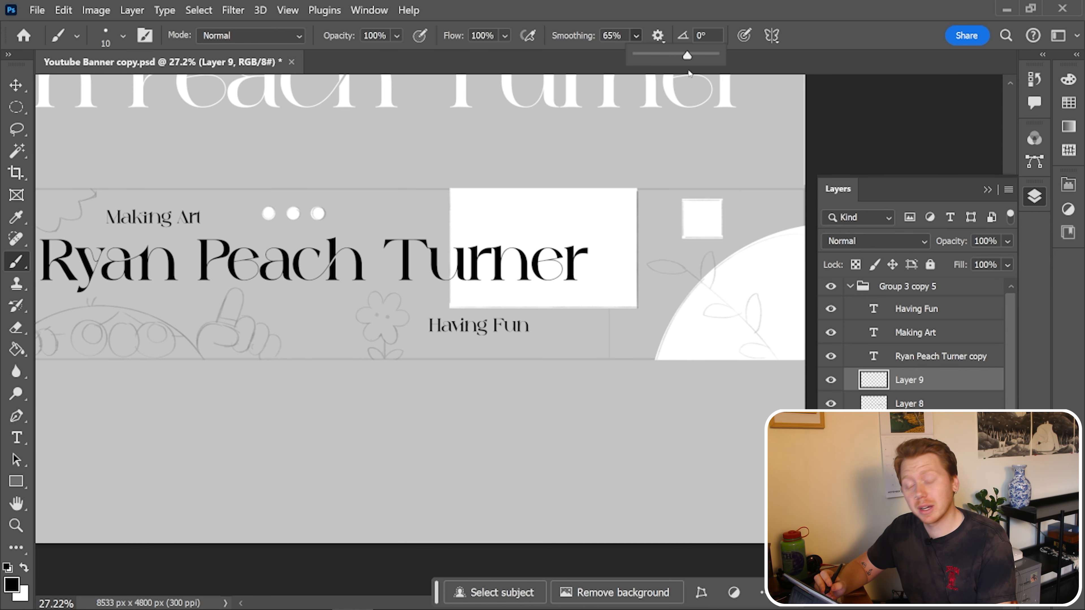
# Raise brush smoothing and ink the branch stem with a clean black line
pyautogui.moveTo(687, 55); pyautogui.dragTo(680, 55)
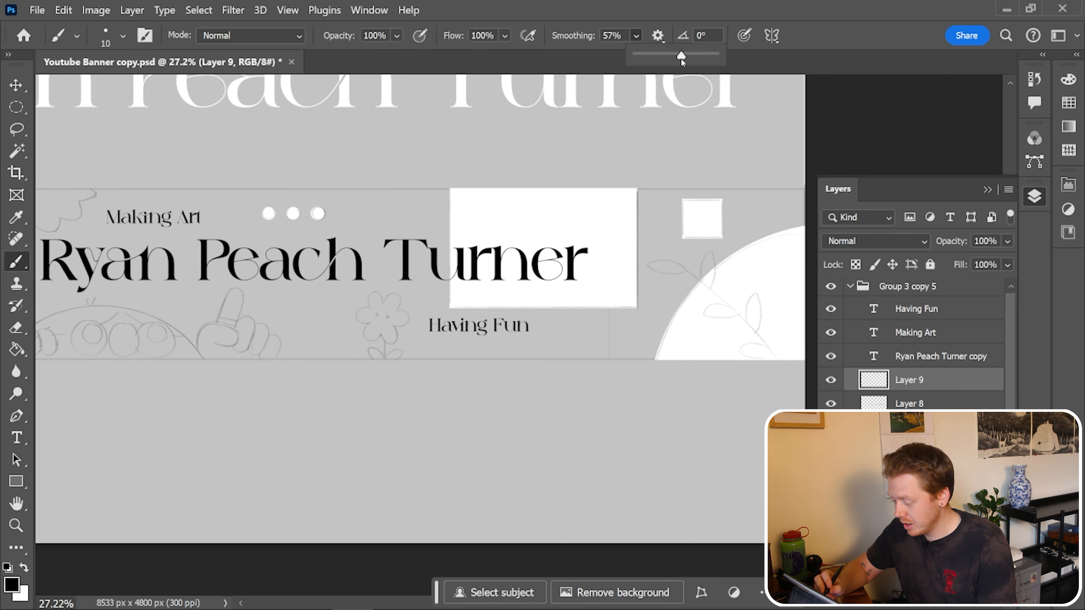
pyautogui.moveTo(678, 56); pyautogui.dragTo(685, 56)
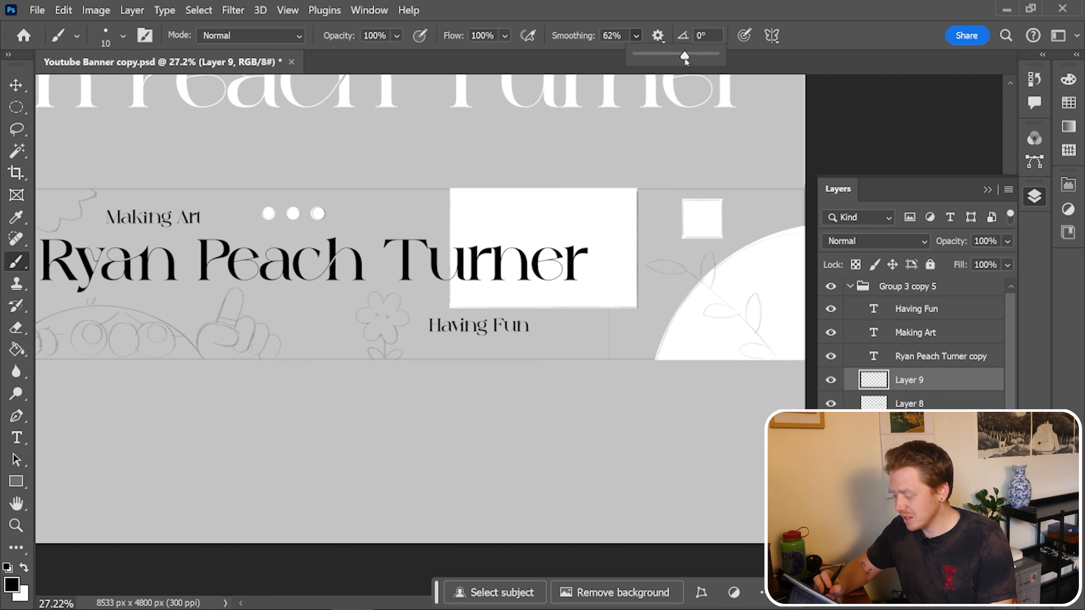
pyautogui.moveTo(685, 56); pyautogui.dragTo(682, 56)
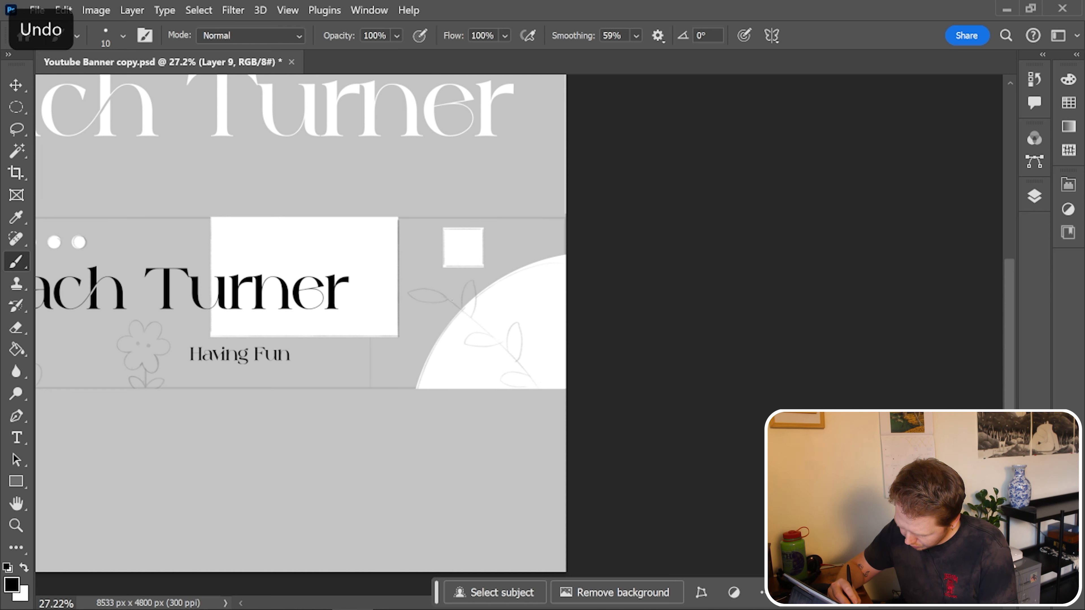
pyautogui.moveTo(448, 301); pyautogui.dragTo(543, 394)
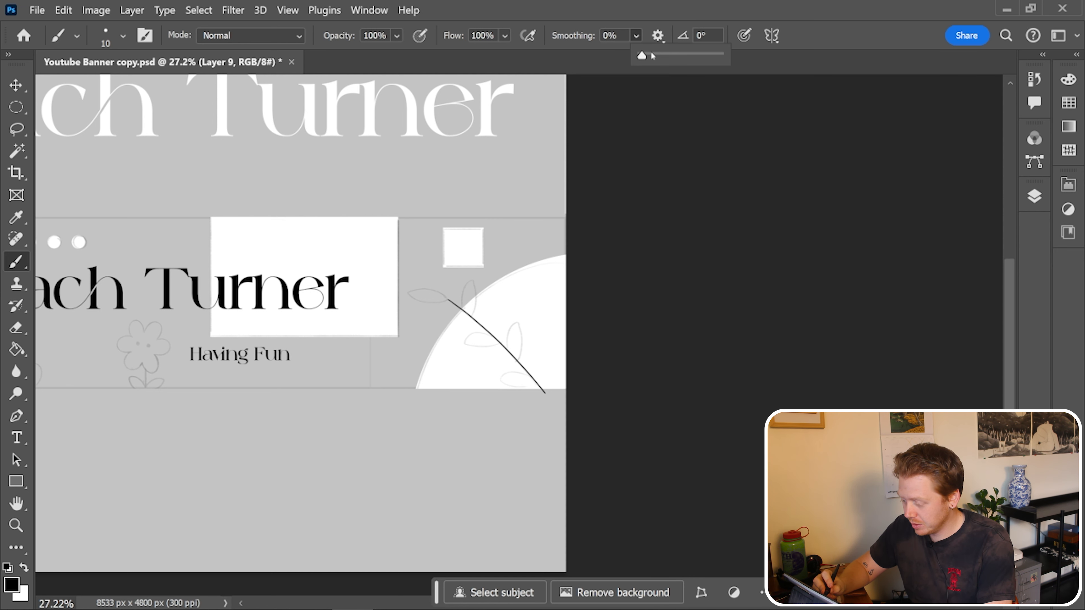
# Ink the branch leaves, stroke the large circle outline and erase its stray part
pyautogui.moveTo(641, 56); pyautogui.dragTo(687, 56)
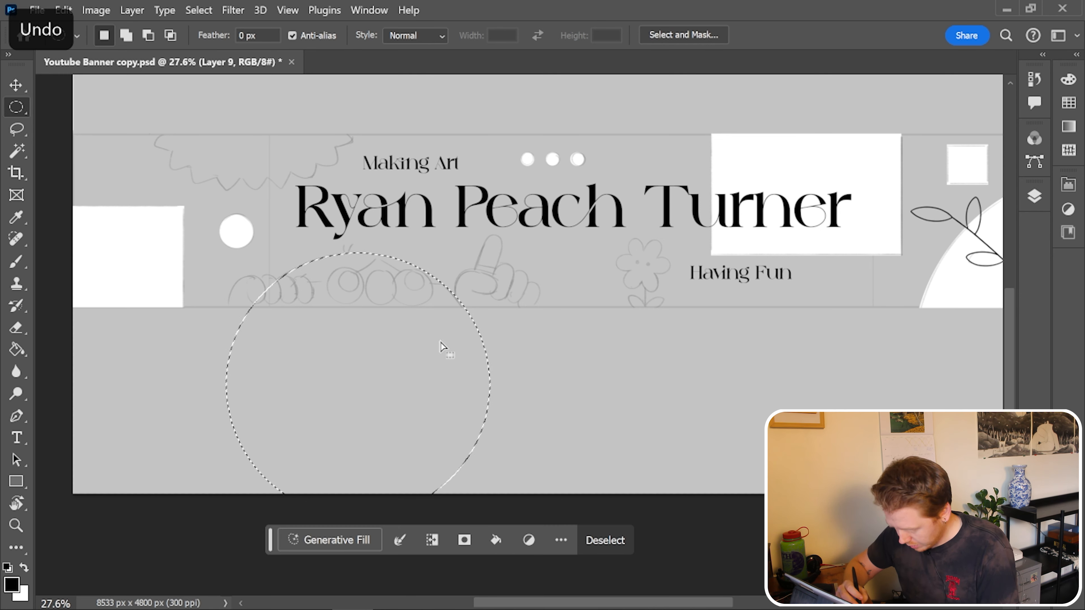
pyautogui.click(461, 413)
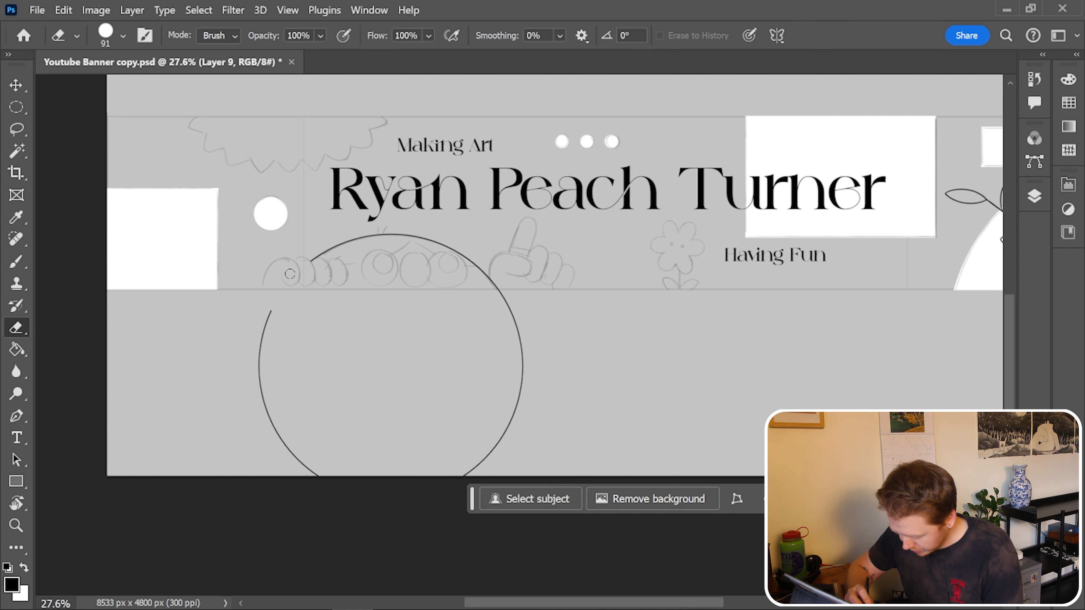
pyautogui.moveTo(290, 274); pyautogui.dragTo(281, 441)
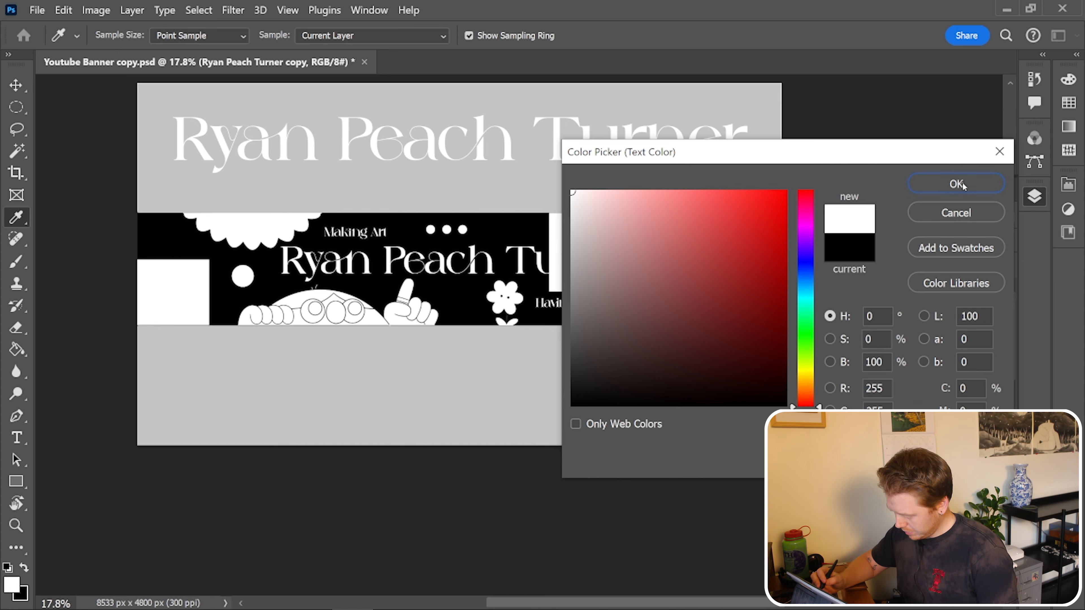
# Confirm white as the title text colour before colouring the shapes
pyautogui.click(955, 183)
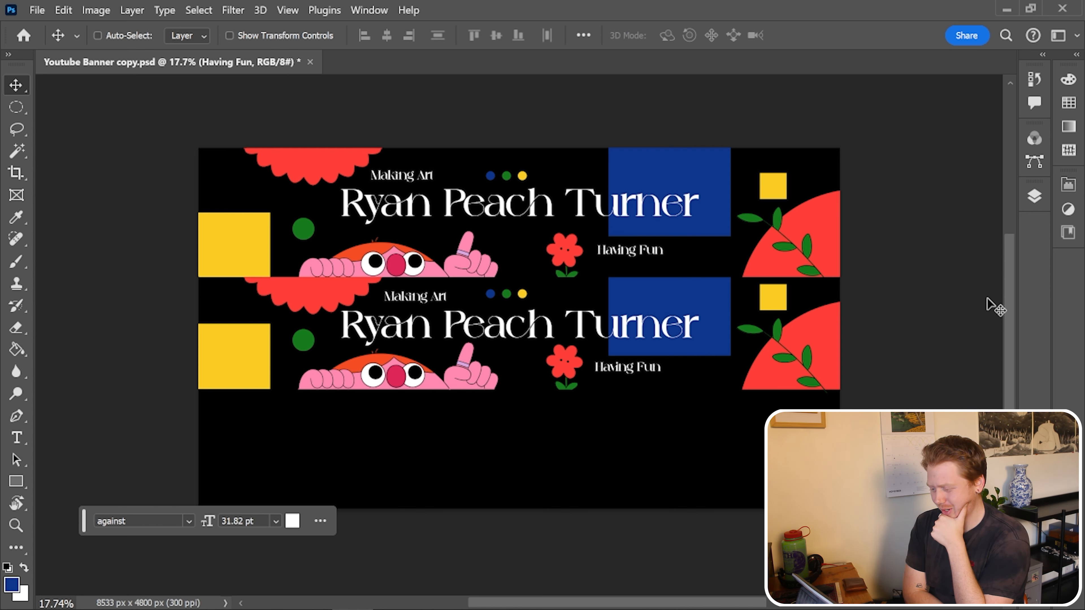
# Upload the coloured banner to YouTube Studio and confirm its crop
pyautogui.click(16, 129)
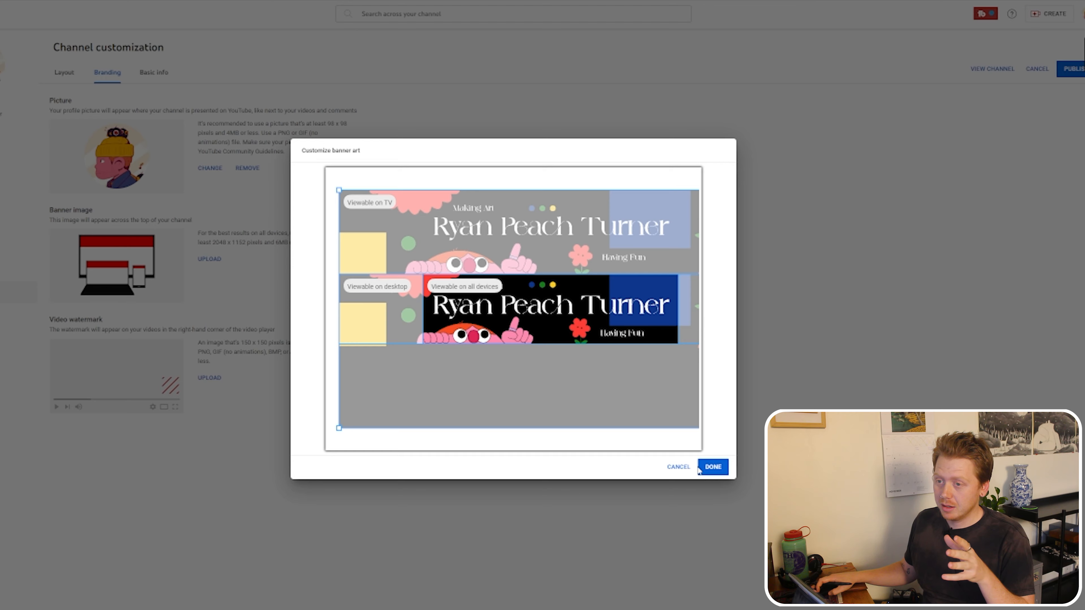
pyautogui.click(712, 467)
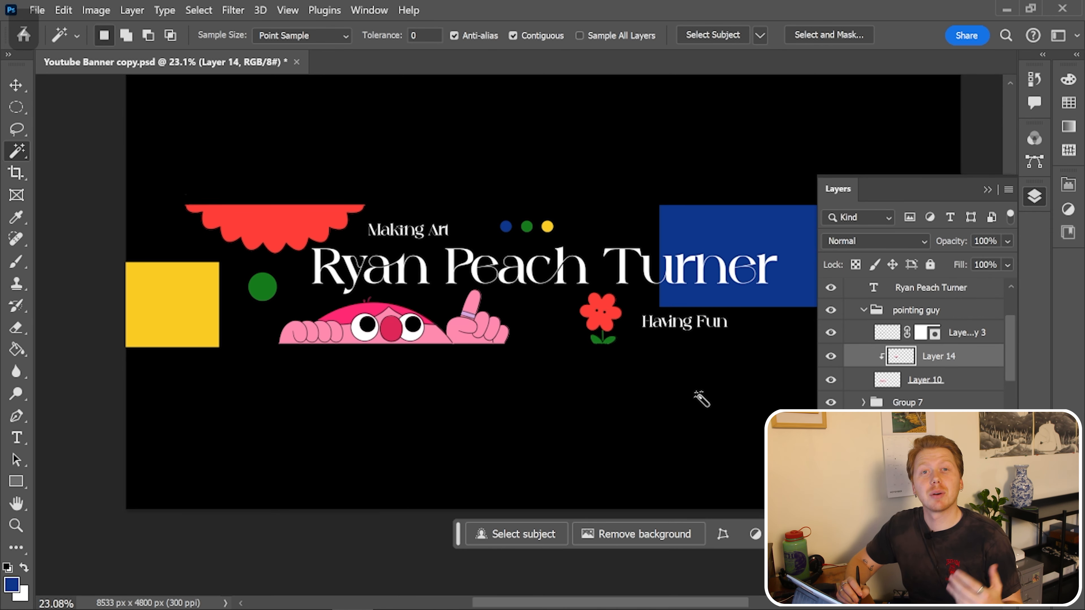
# Zoom out and pan to frame the whole lower banner copy for grain painting
pyautogui.moveTo(700, 398); pyautogui.dragTo(639, 416)
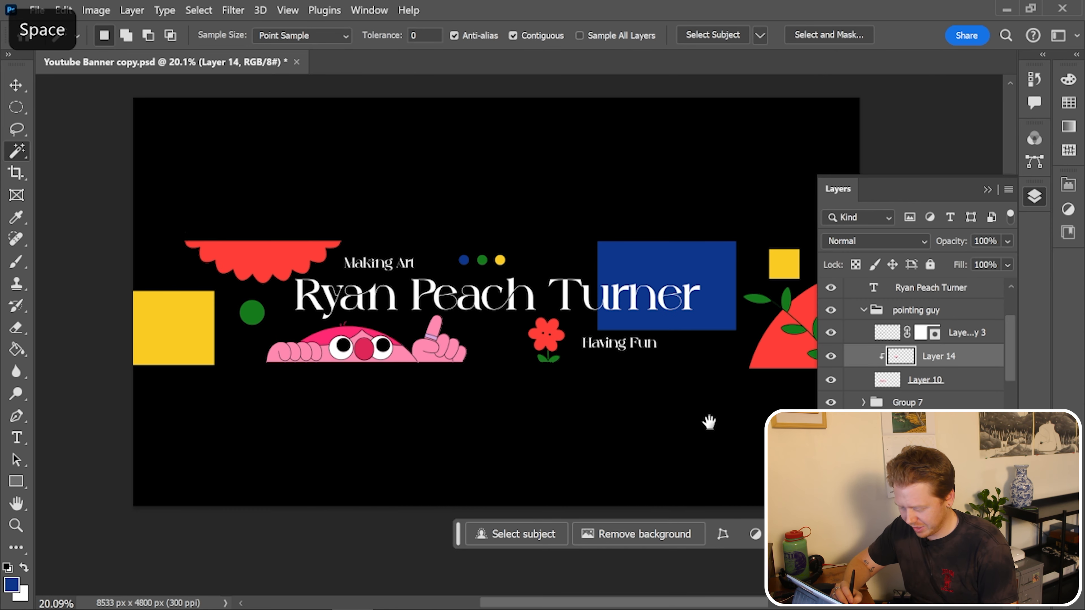
pyautogui.moveTo(709, 422); pyautogui.dragTo(567, 422)
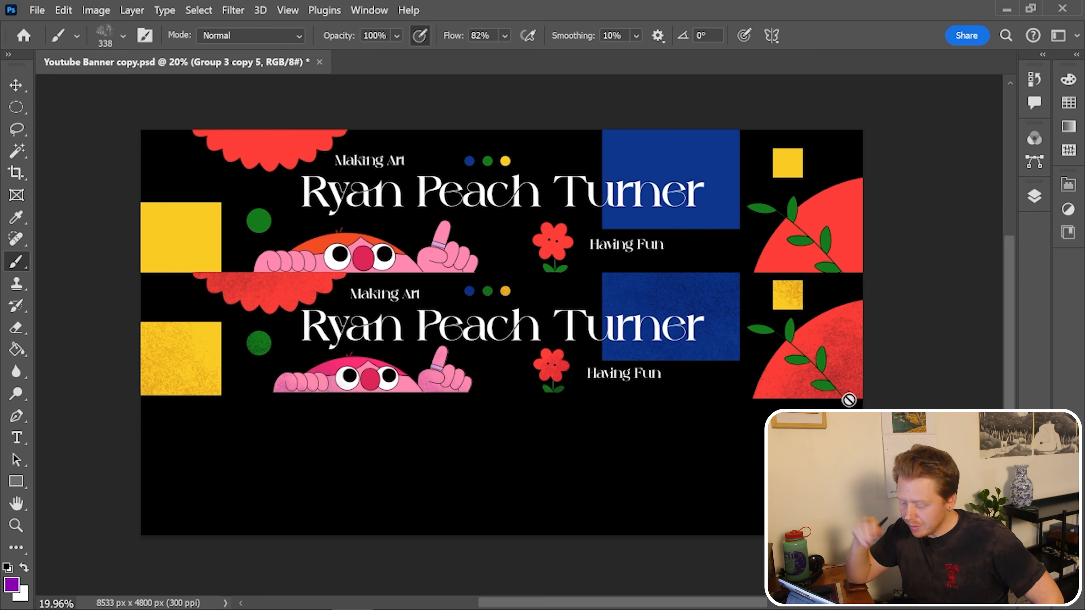
# Hide the copied banner group and zoom into the title area to check the navy speckled background
pyautogui.click(1033, 196)
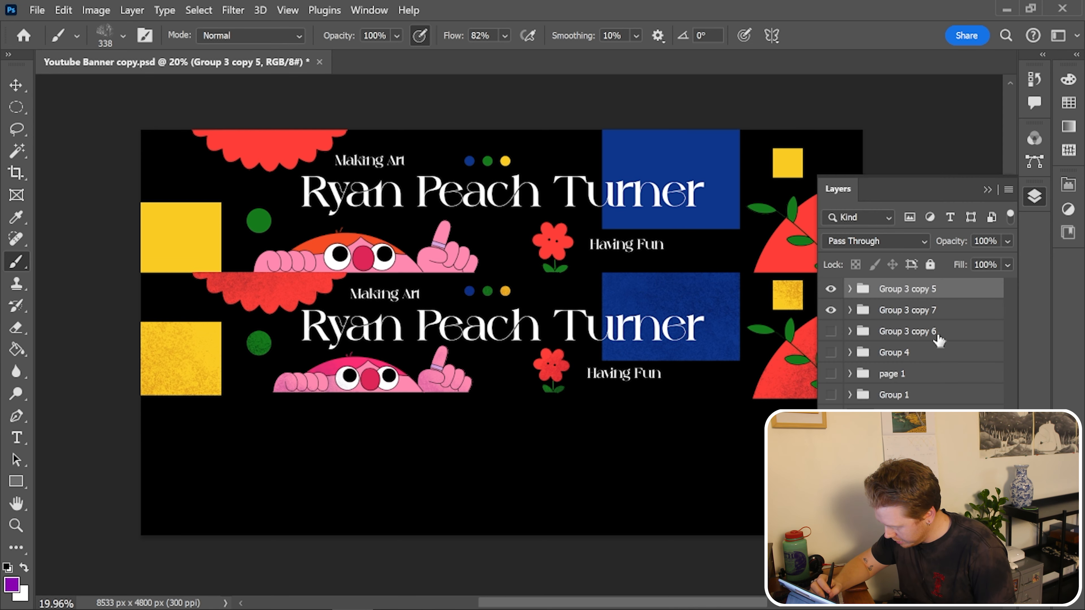
pyautogui.click(850, 289)
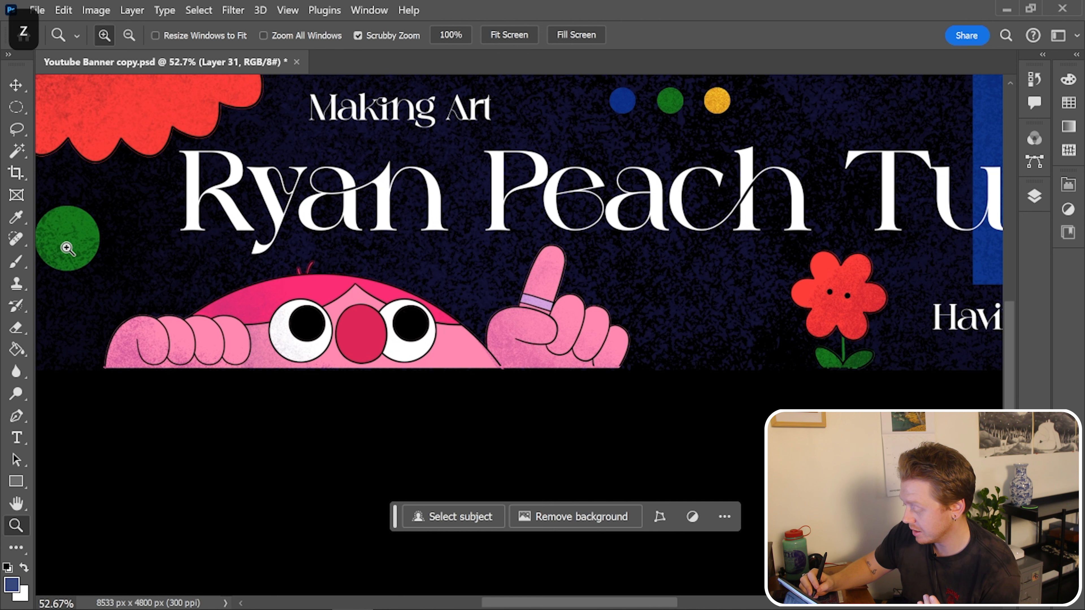
pyautogui.click(17, 261)
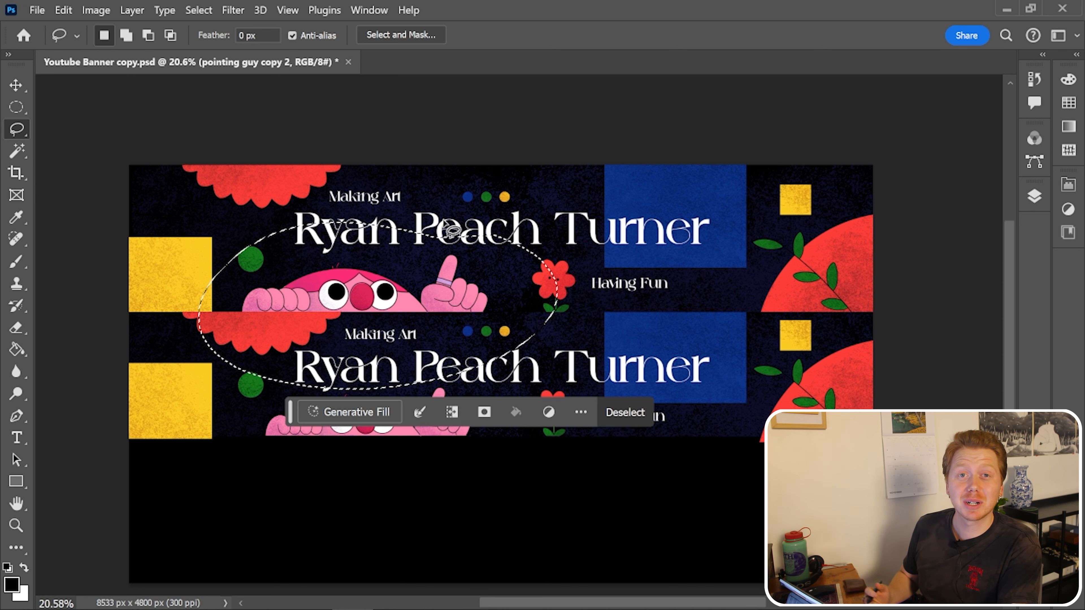
# Confirm DONE in the Customize banner art dialog so the banner goes live on the channel
pyautogui.click(624, 413)
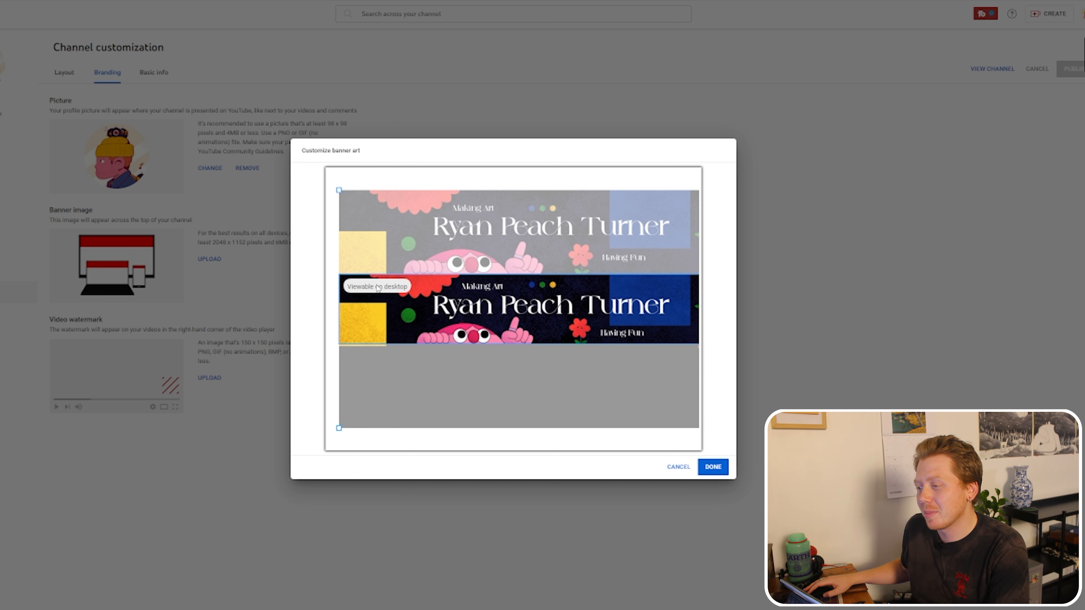
pyautogui.click(711, 467)
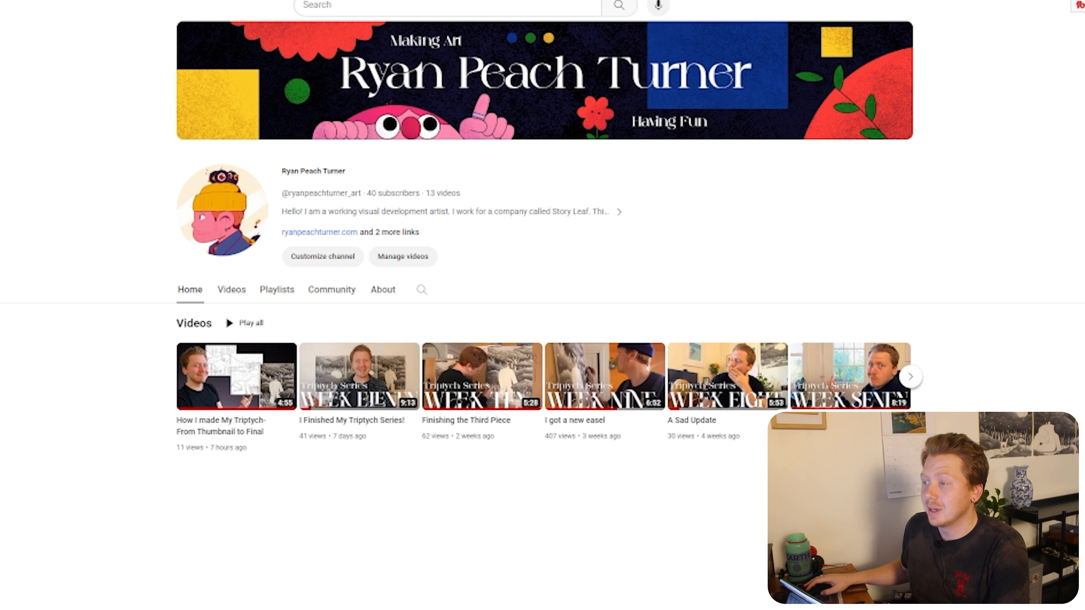